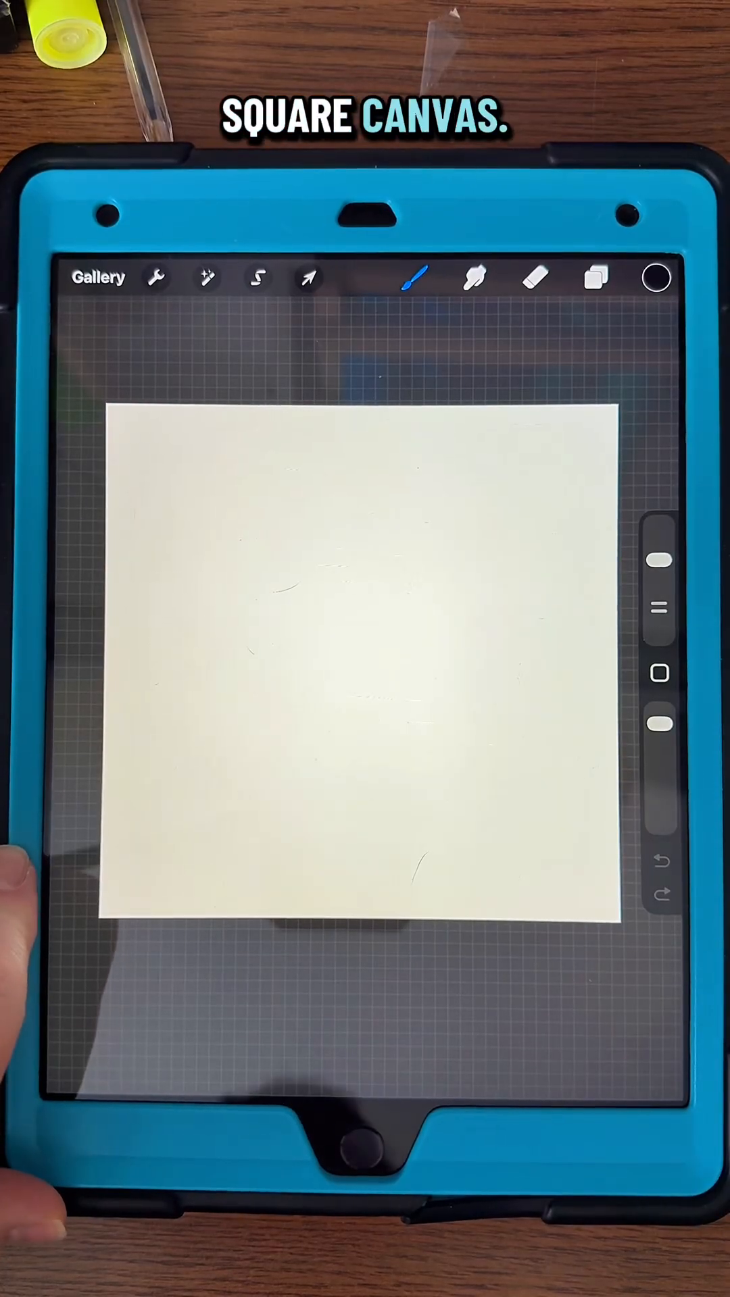
Switch on the Drawing Guide grid over the blank square canvas from the Canvas actions.
left_click(154, 276)
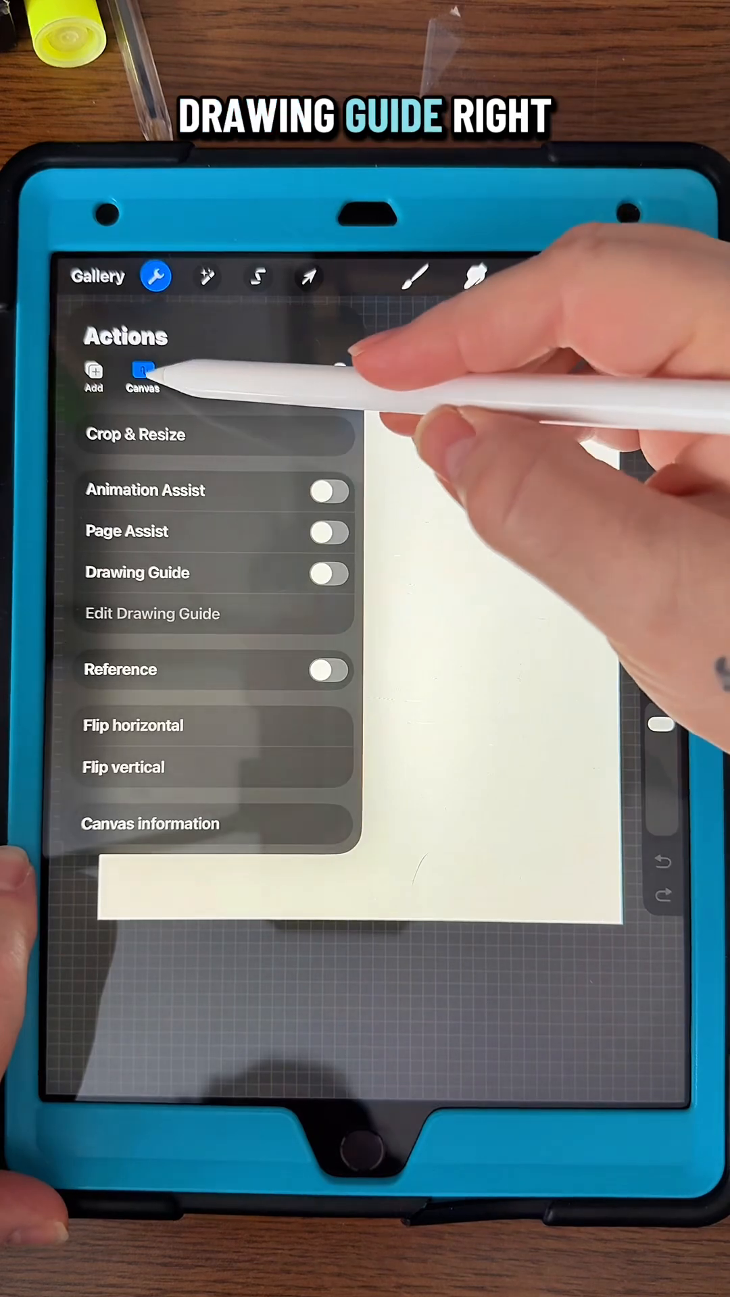
left_click(327, 572)
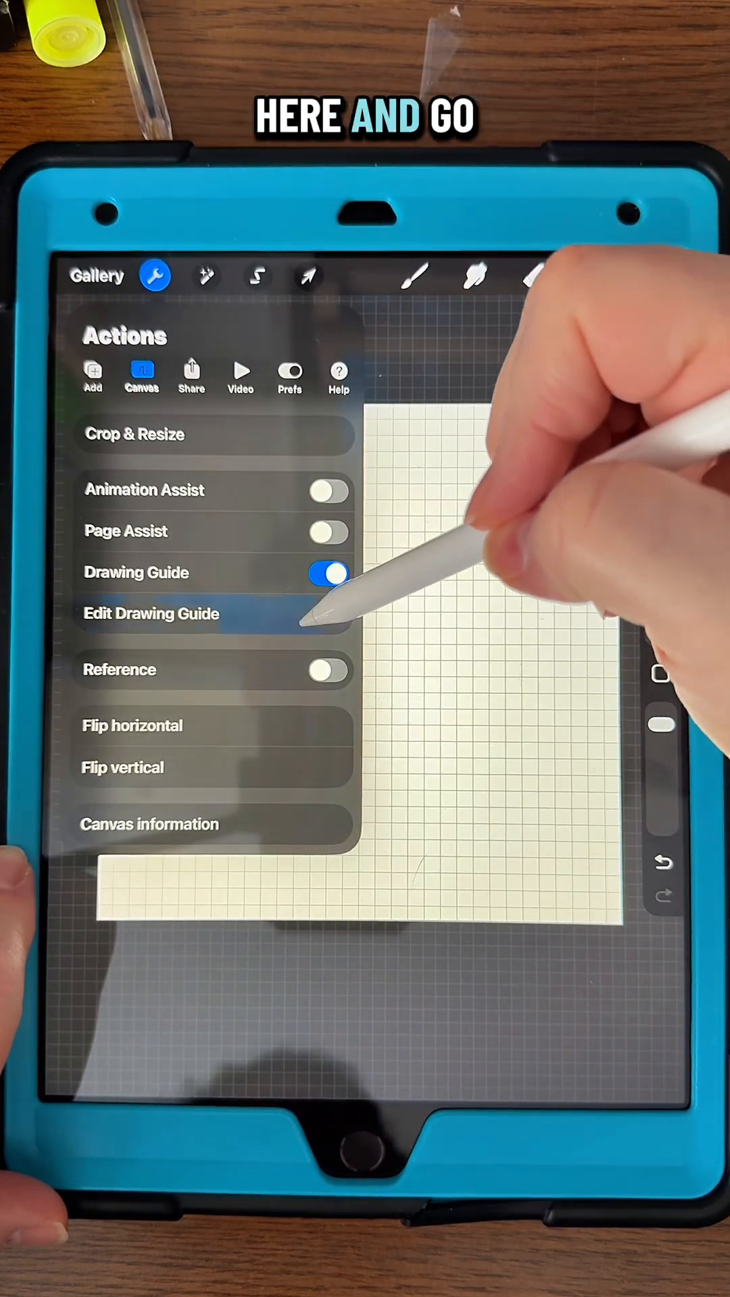
Set the guide to a 190px grid rotated 45° with Assisted Drawing enabled.
left_click(150, 614)
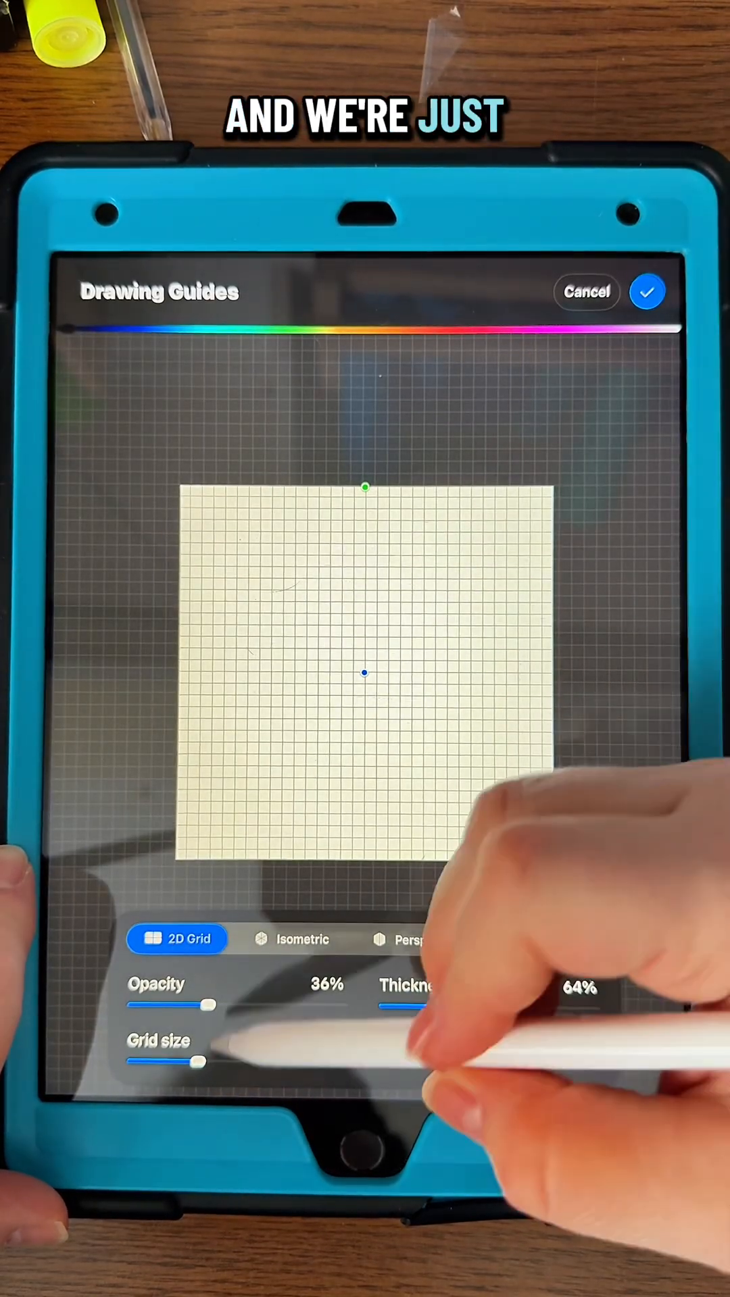
left_click_drag(178, 1061, 224, 1061)
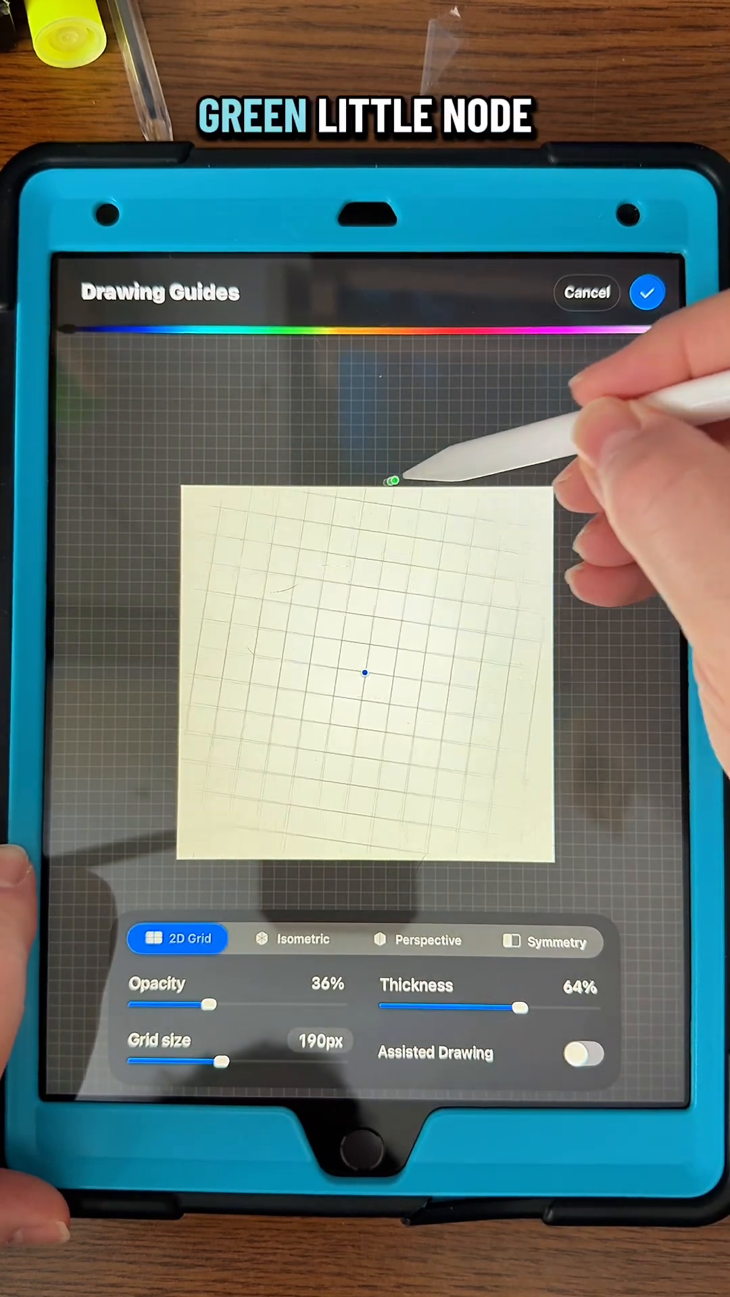
left_click_drag(393, 482, 566, 481)
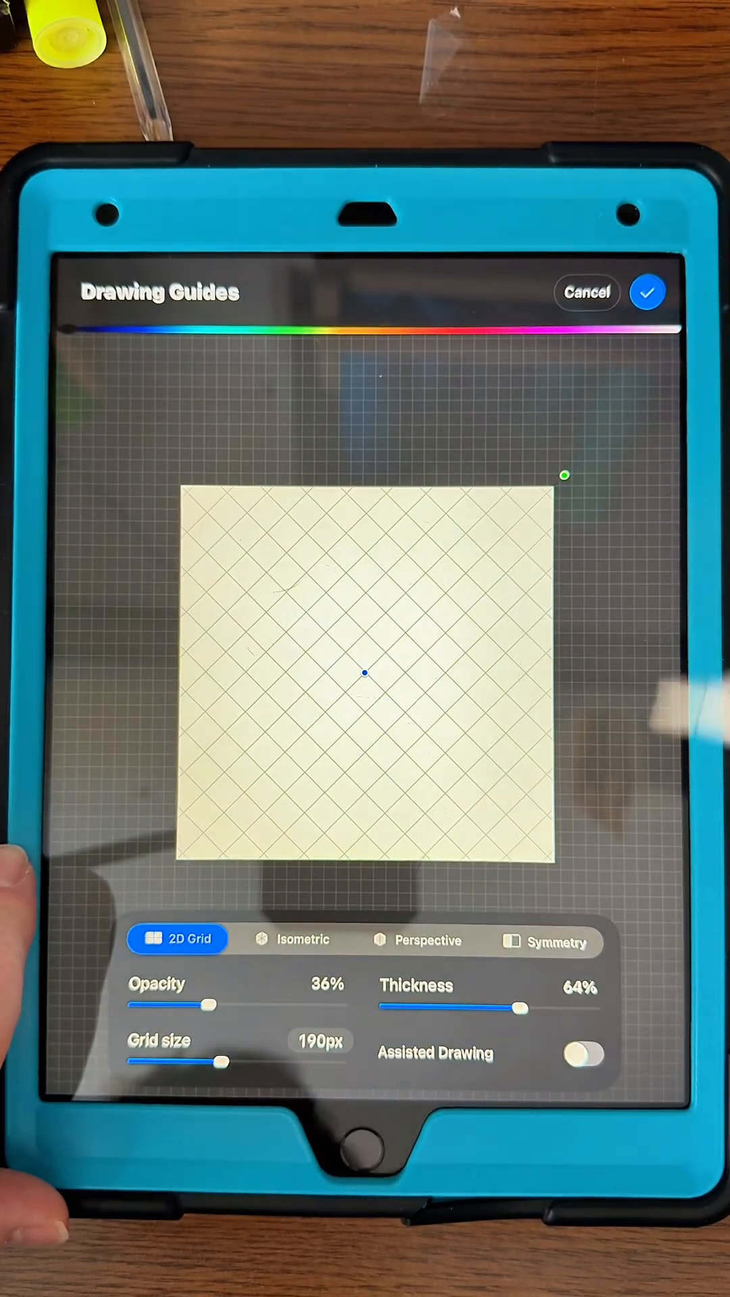
left_click(583, 1053)
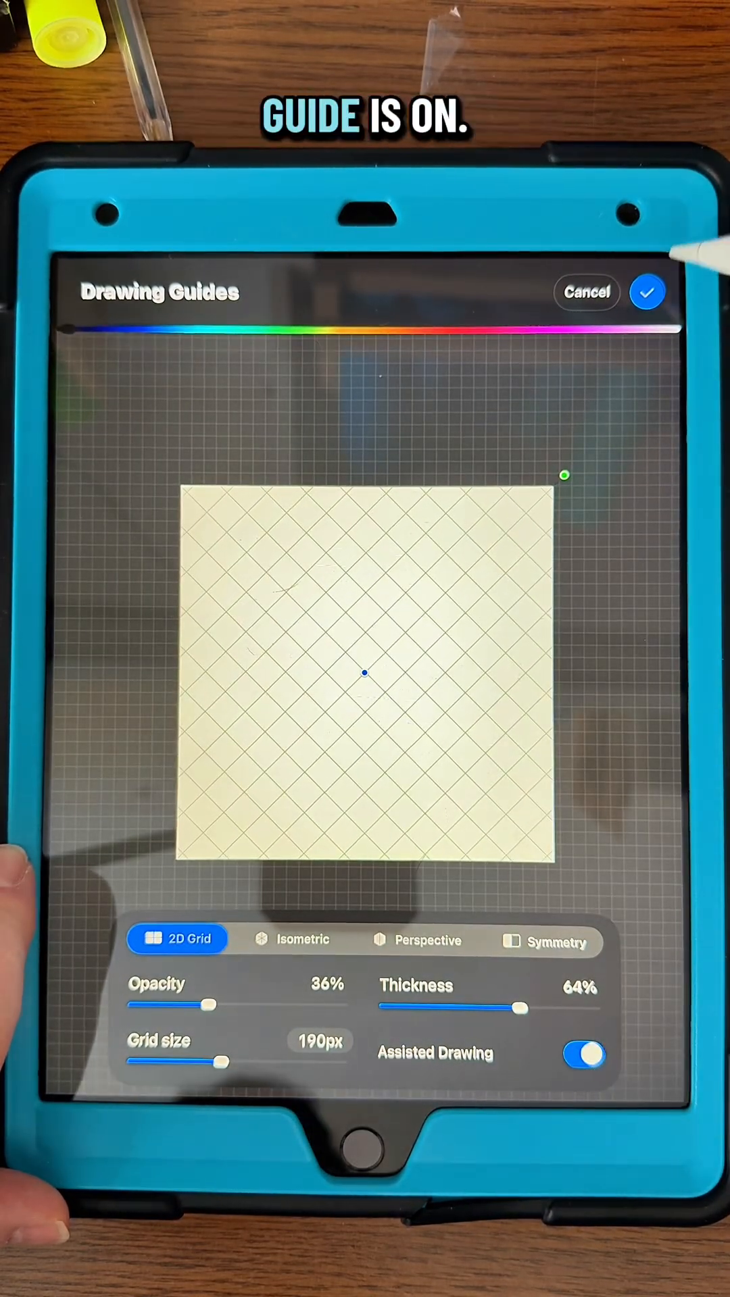
Confirm the guide settings and draw diagonal black stripes snapping to the assisted grid.
left_click(645, 292)
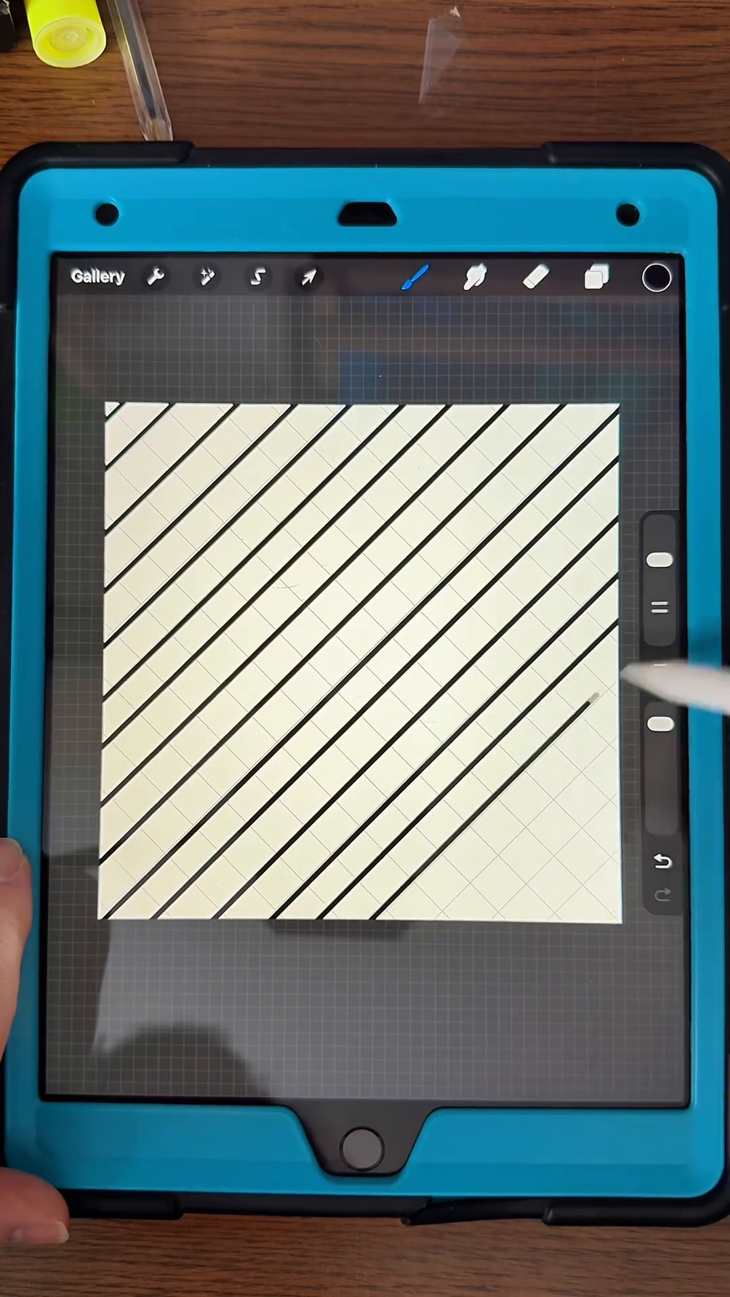
left_click(154, 276)
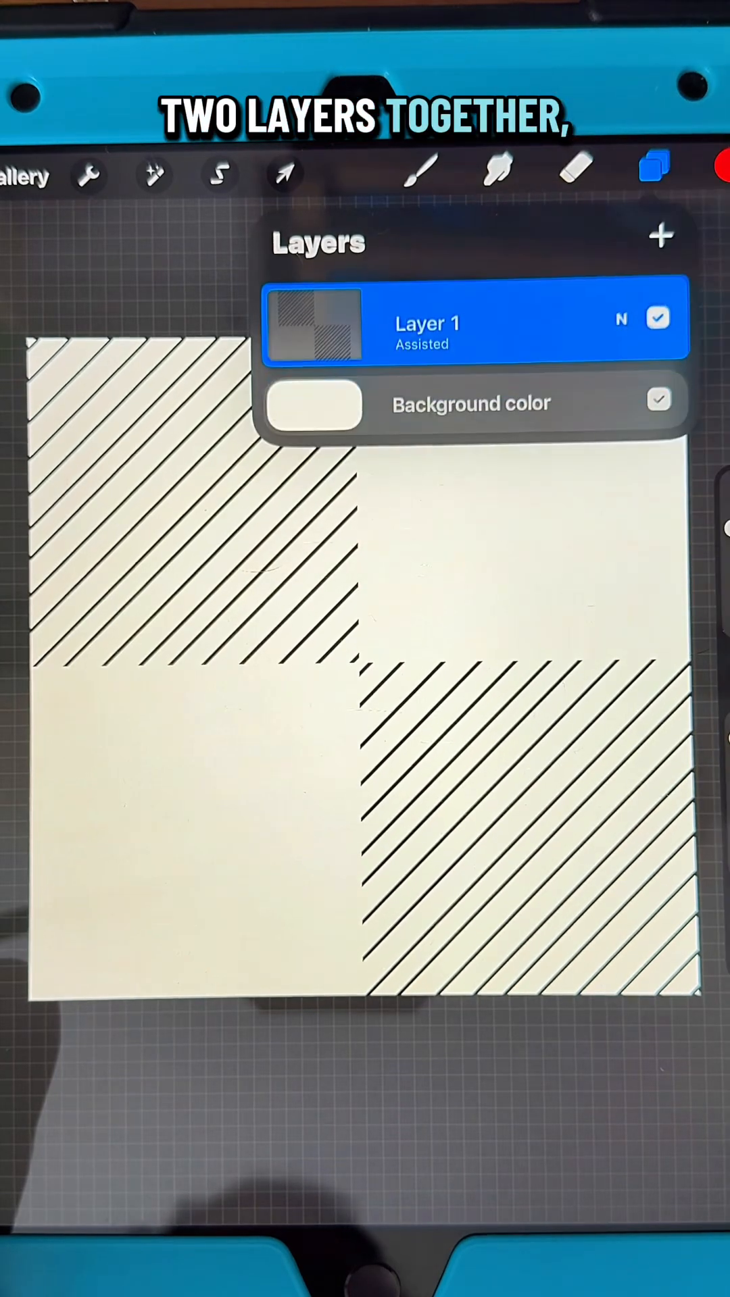
Fill a new layer black, fit it into the top-right quadrant, and merge with the stripes.
left_click(659, 236)
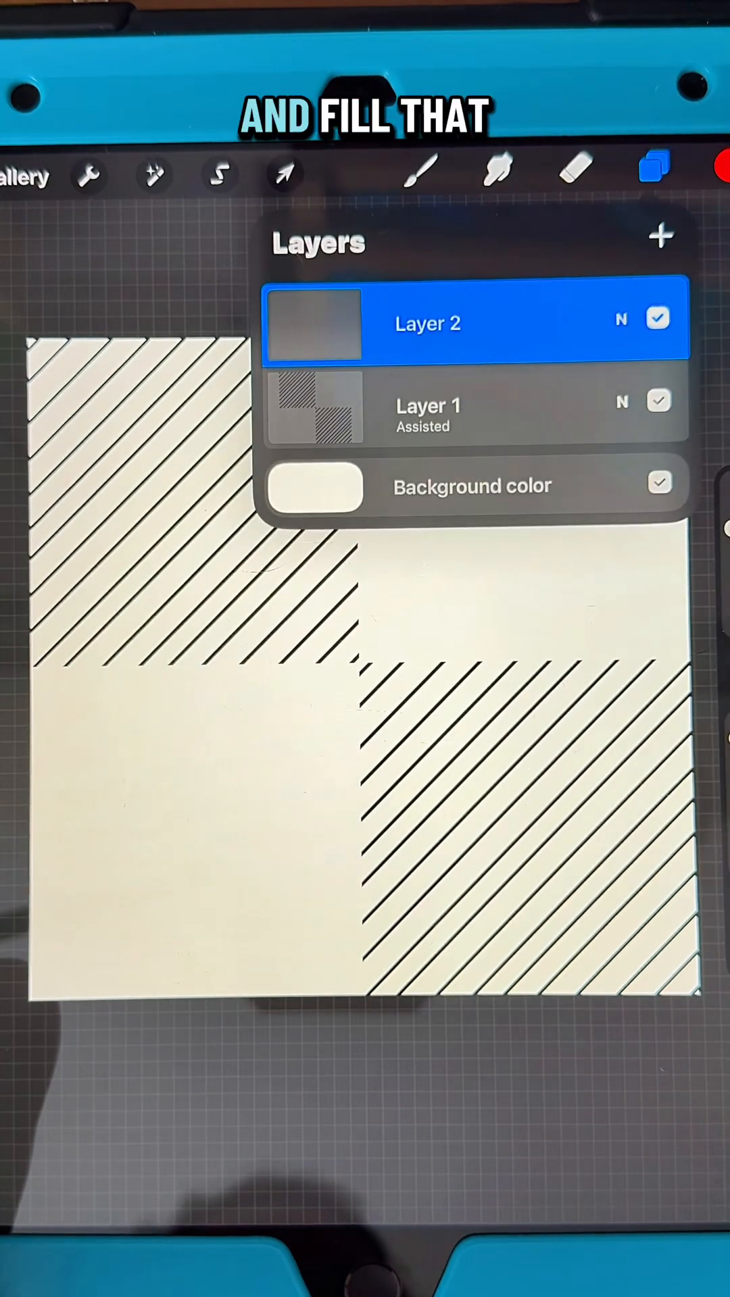
left_click(406, 588)
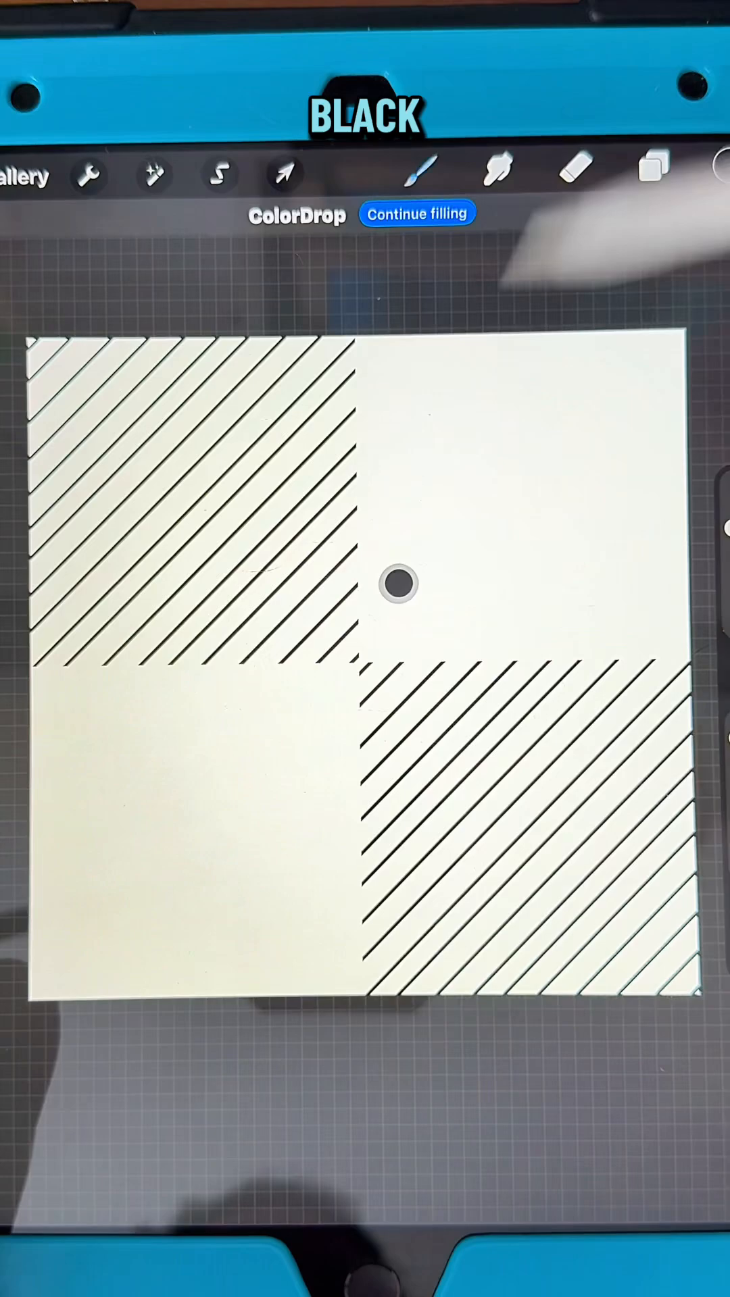
left_click(285, 173)
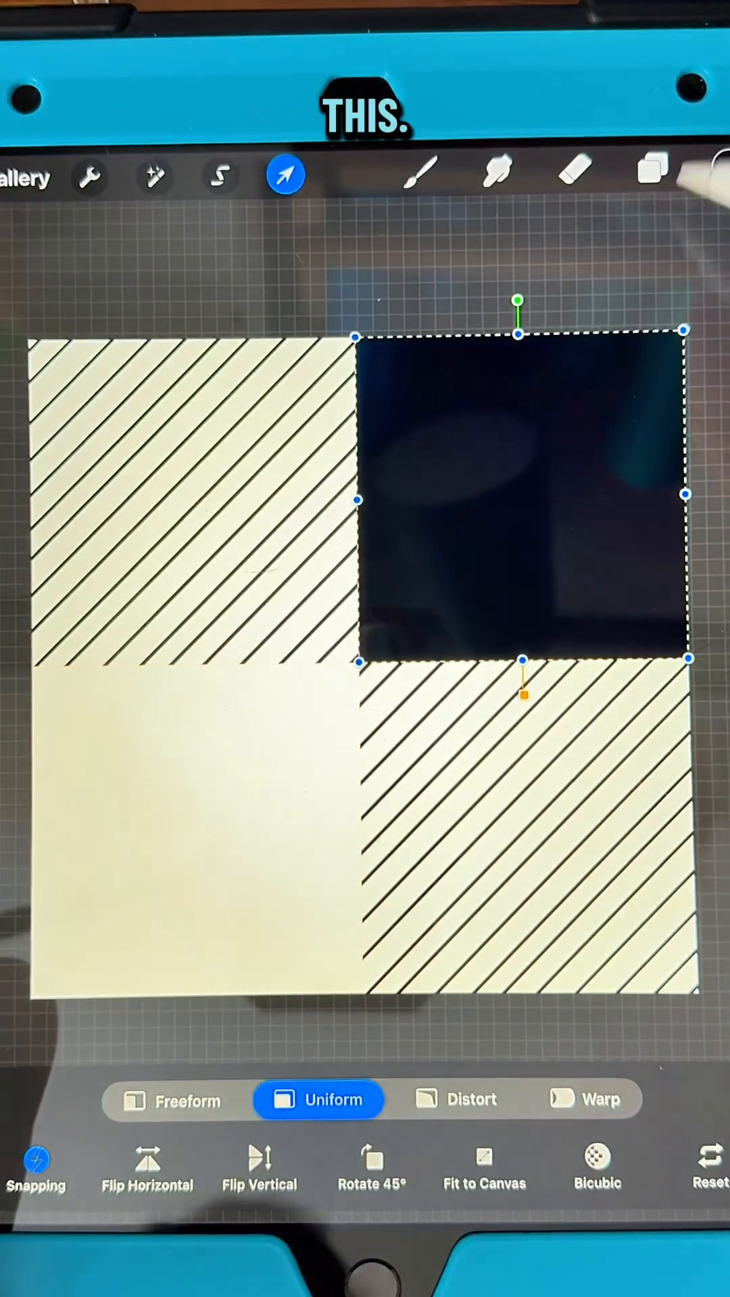
left_click(652, 174)
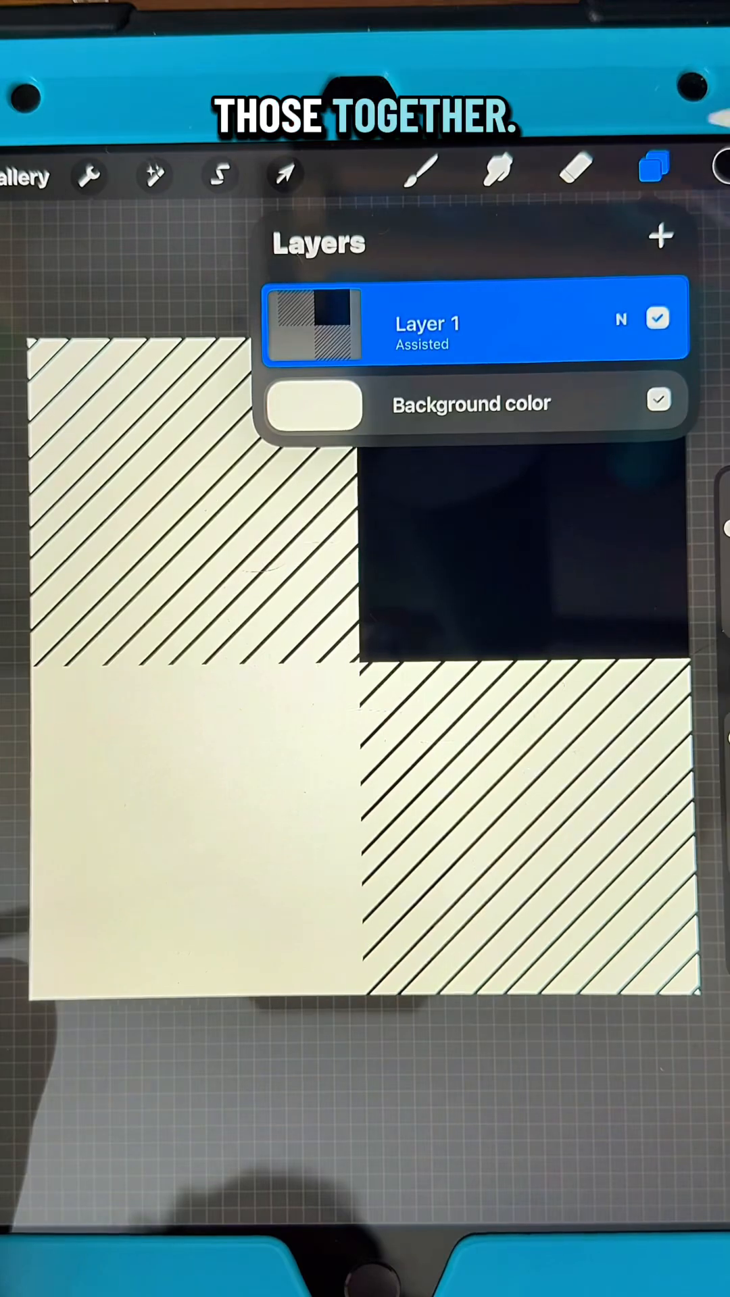
Duplicate, snap, merge and halve the tile repeatedly until an 8-by-8 check fills the canvas.
left_click(284, 174)
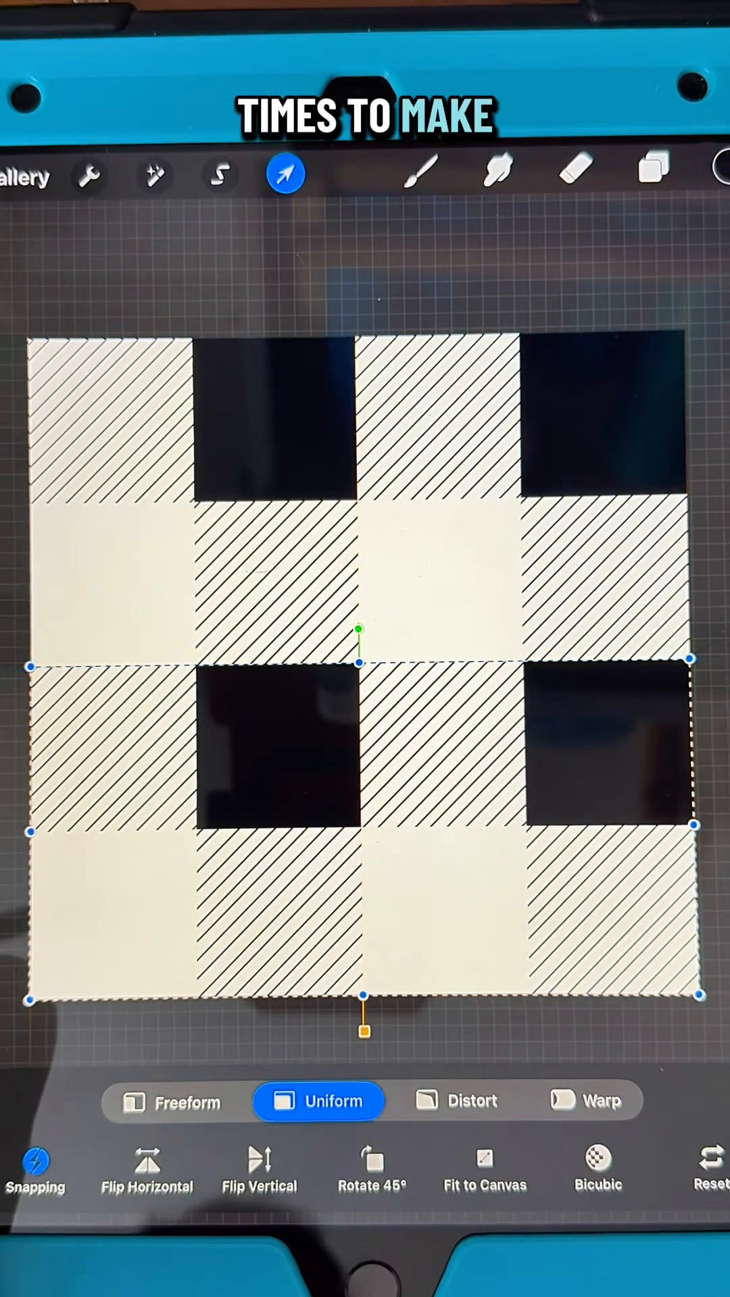
left_click(651, 173)
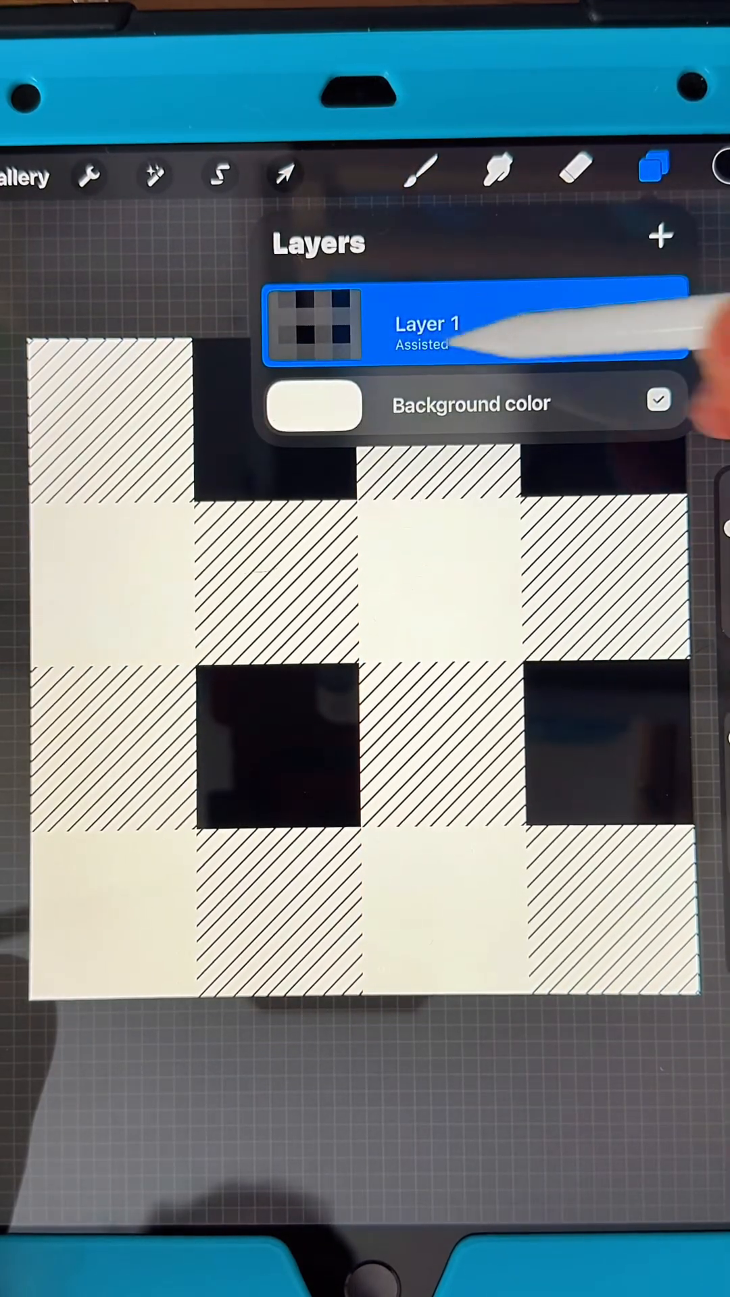
left_click(285, 174)
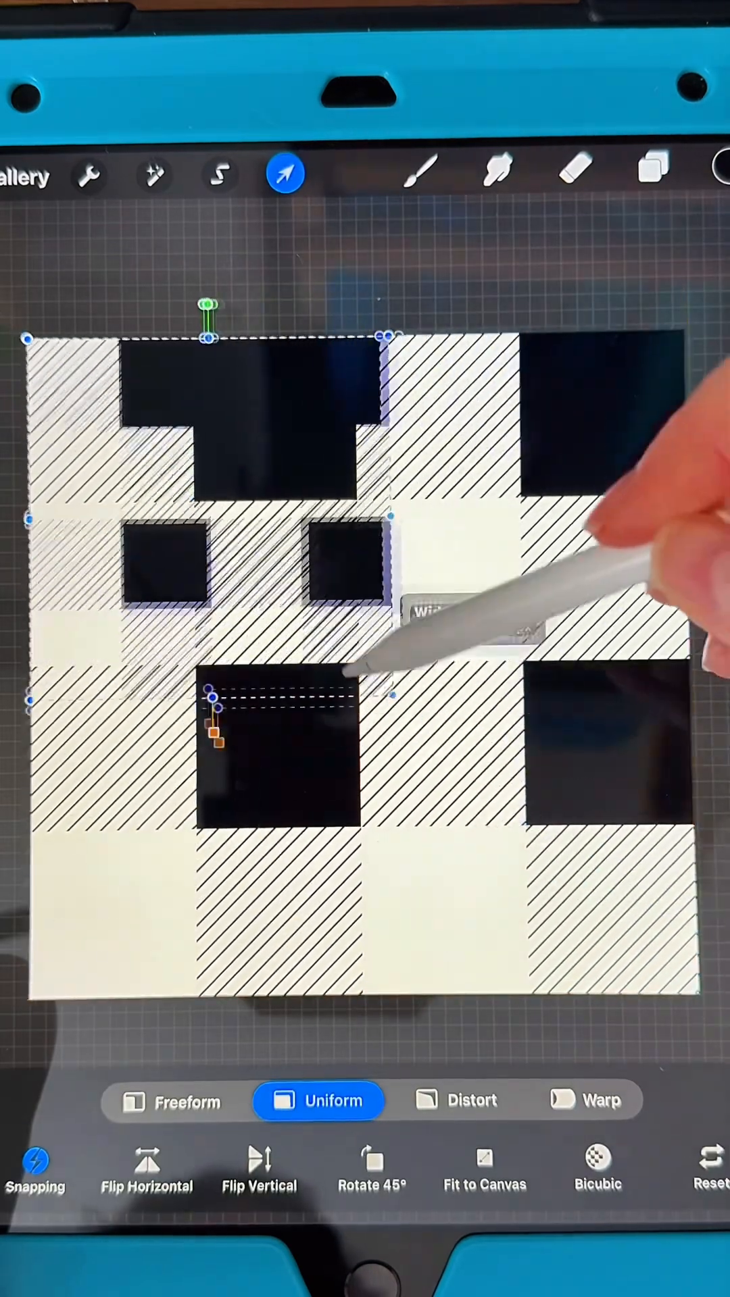
left_click(653, 173)
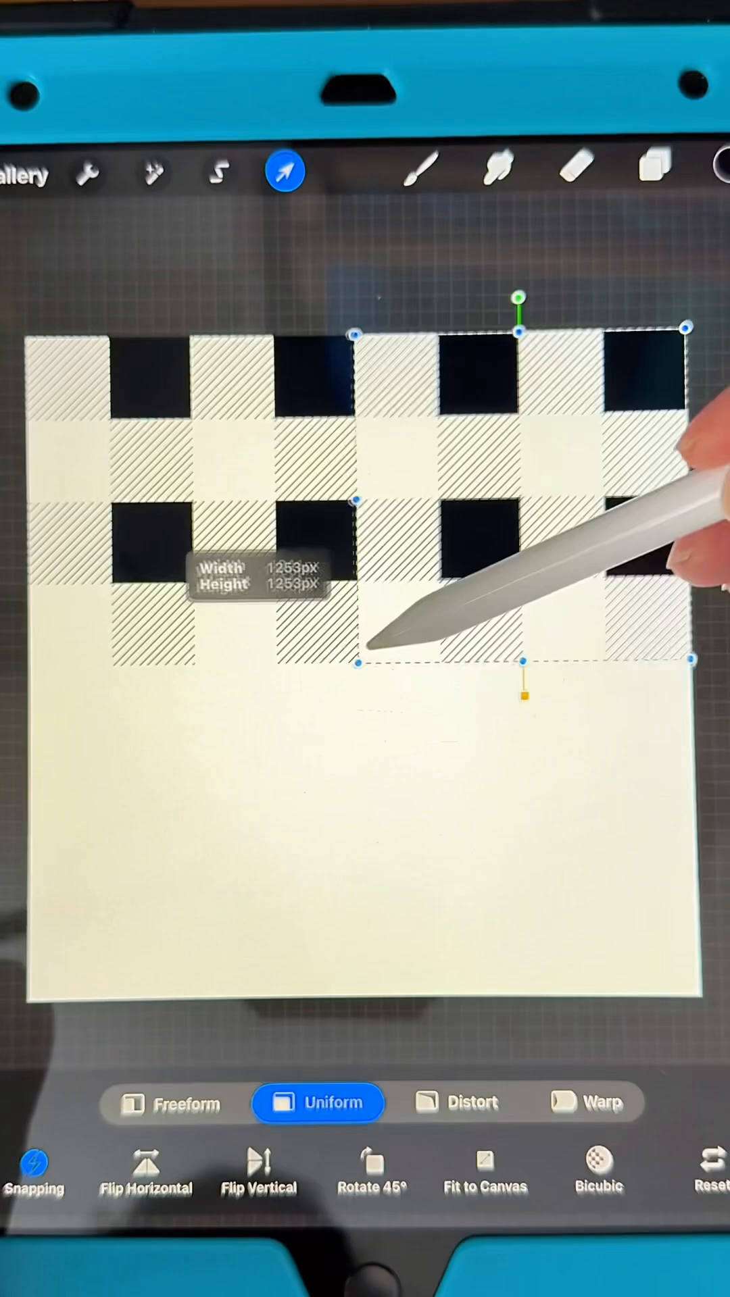
left_click(652, 170)
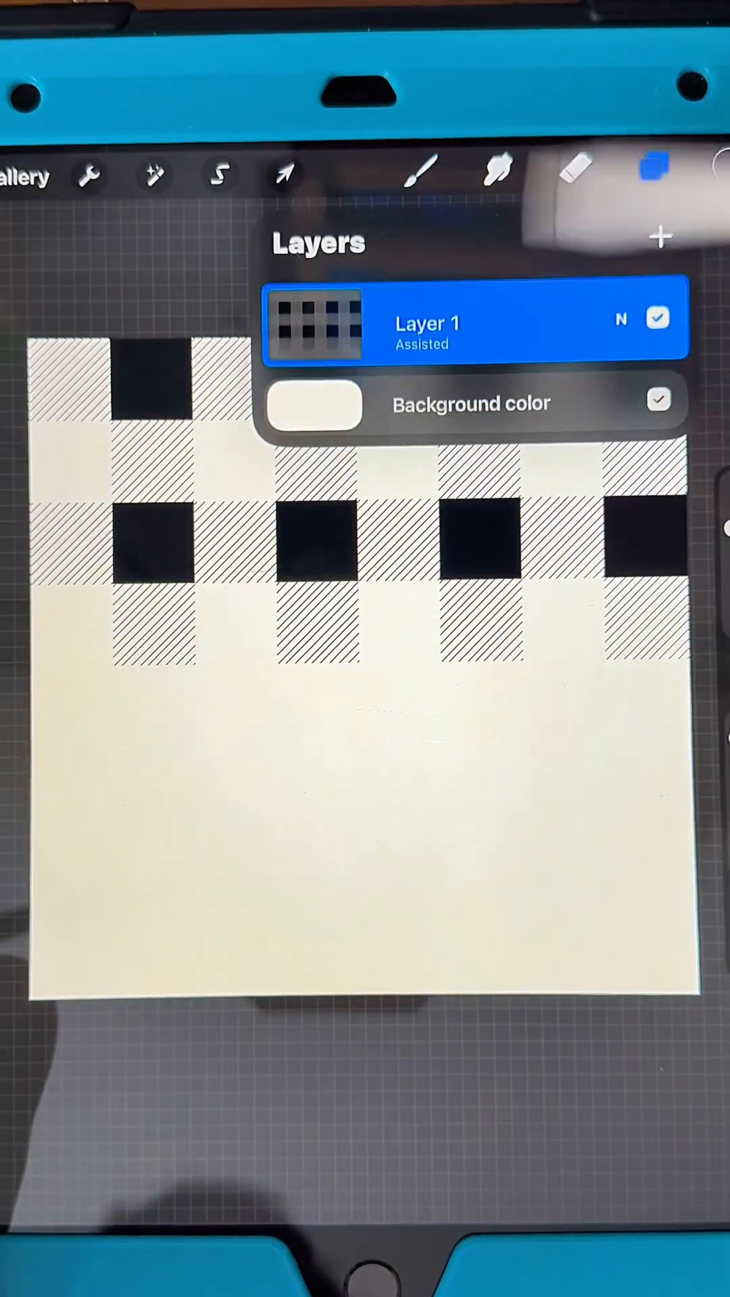
left_click(284, 173)
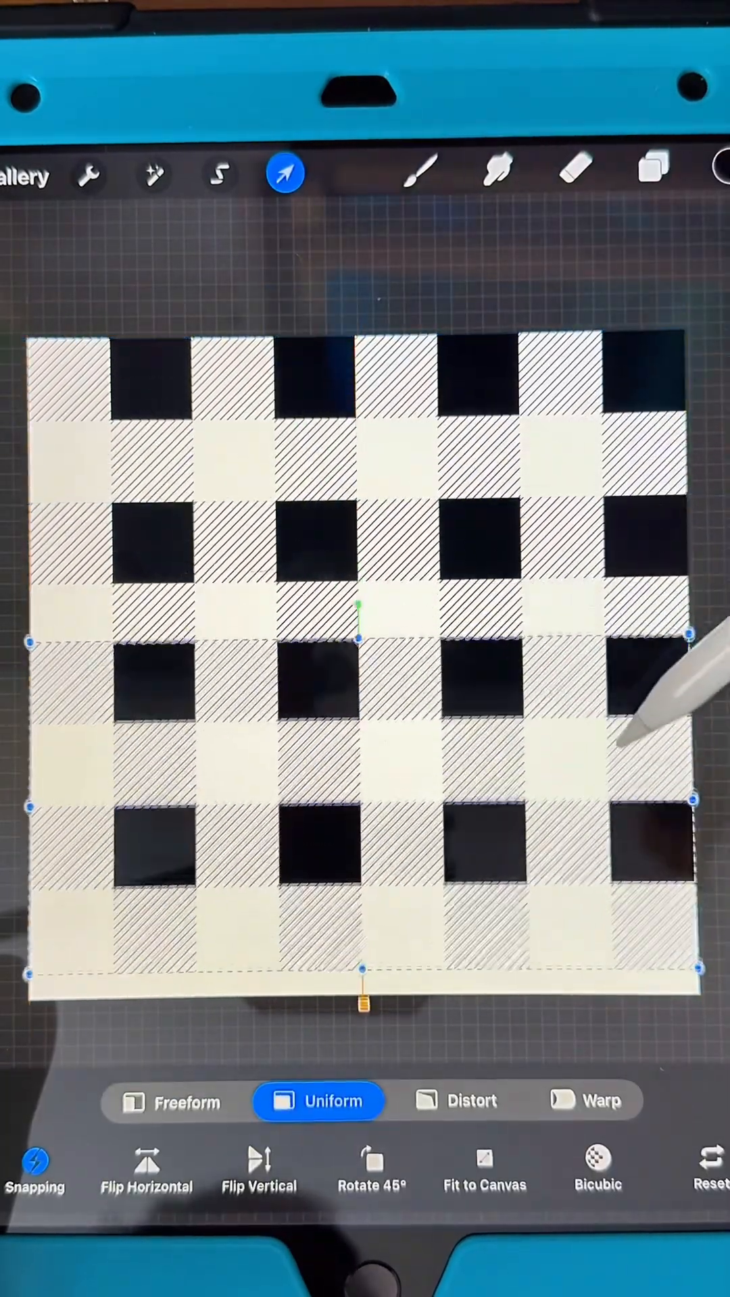
left_click(653, 171)
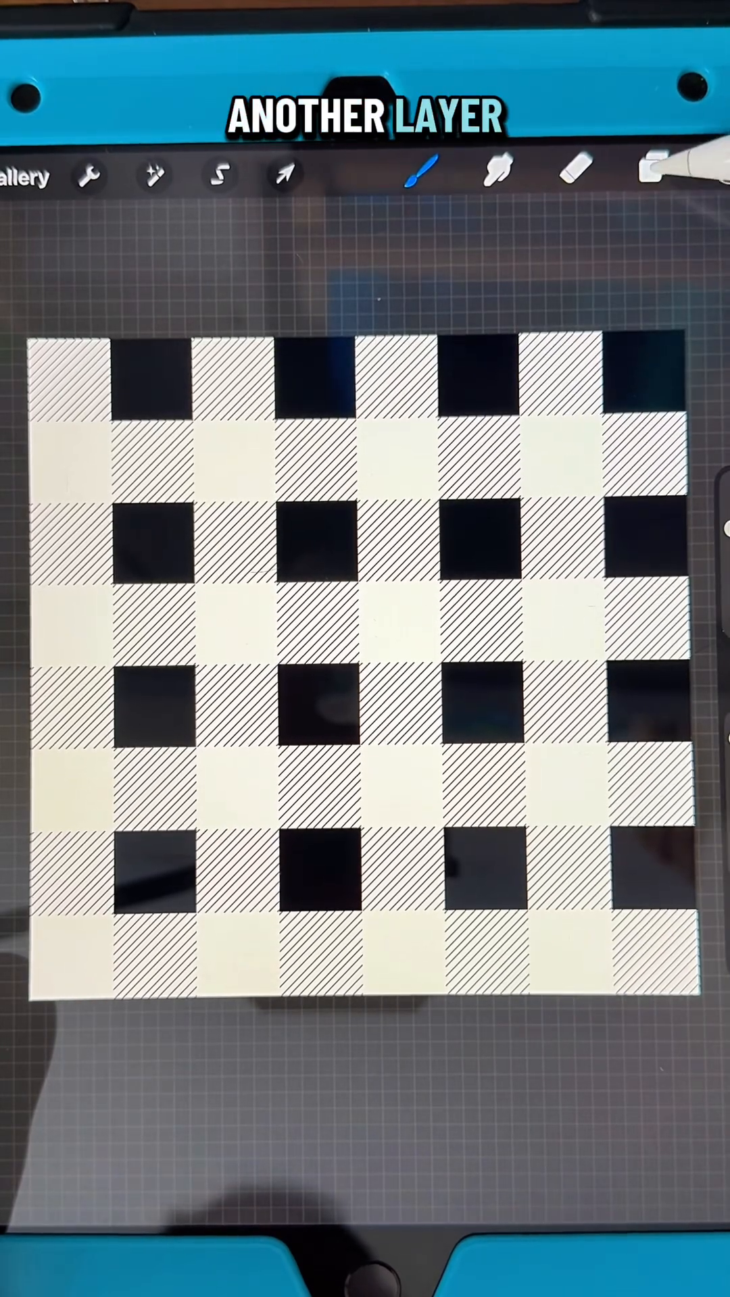
Add a new layer beneath the pattern and flood it with red.
left_click(652, 174)
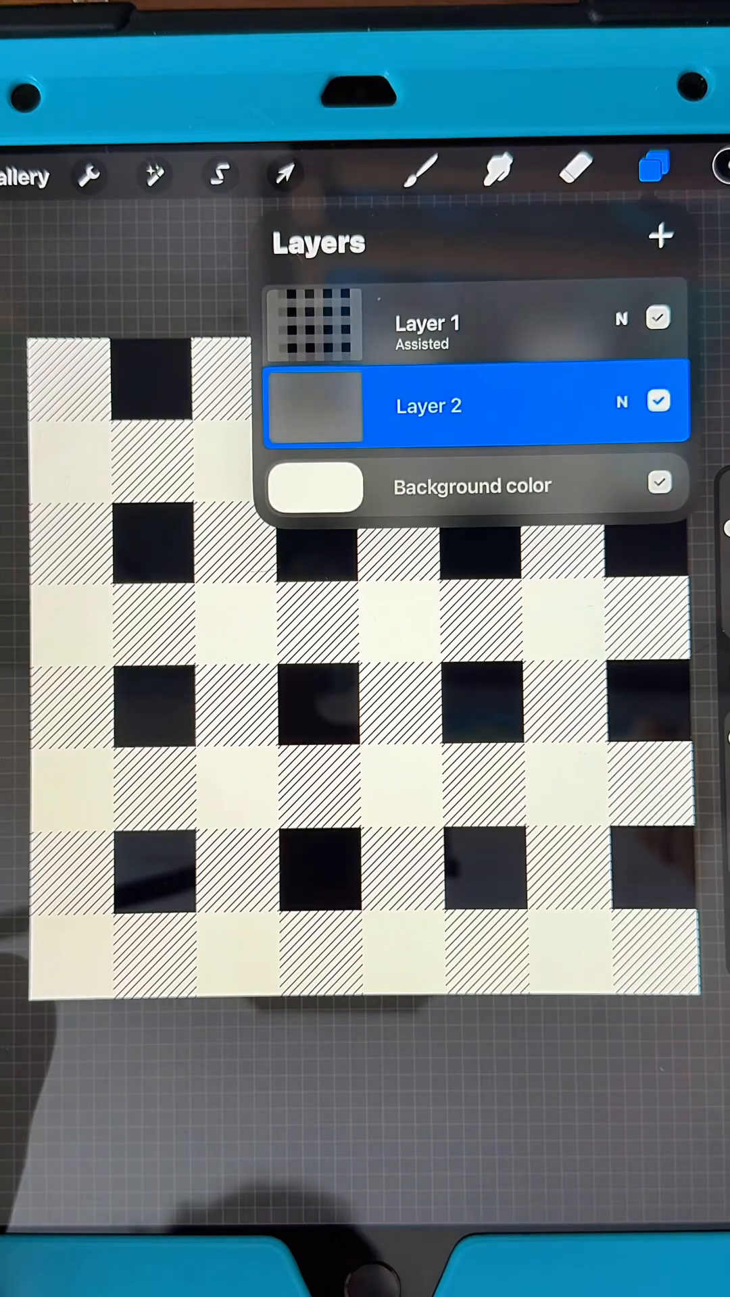
left_click(695, 174)
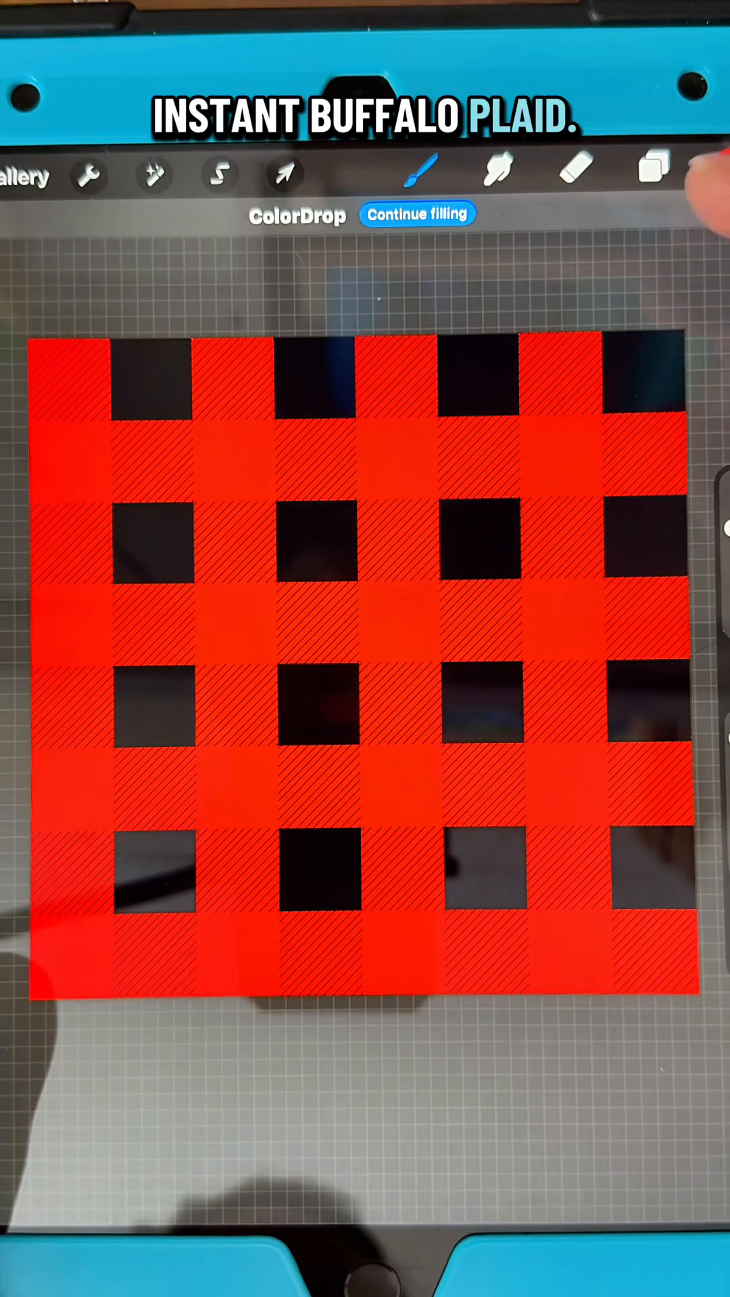
Refill the base layer orange, then pink, and pick a yellow-orange hue in Colors.
left_click(711, 170)
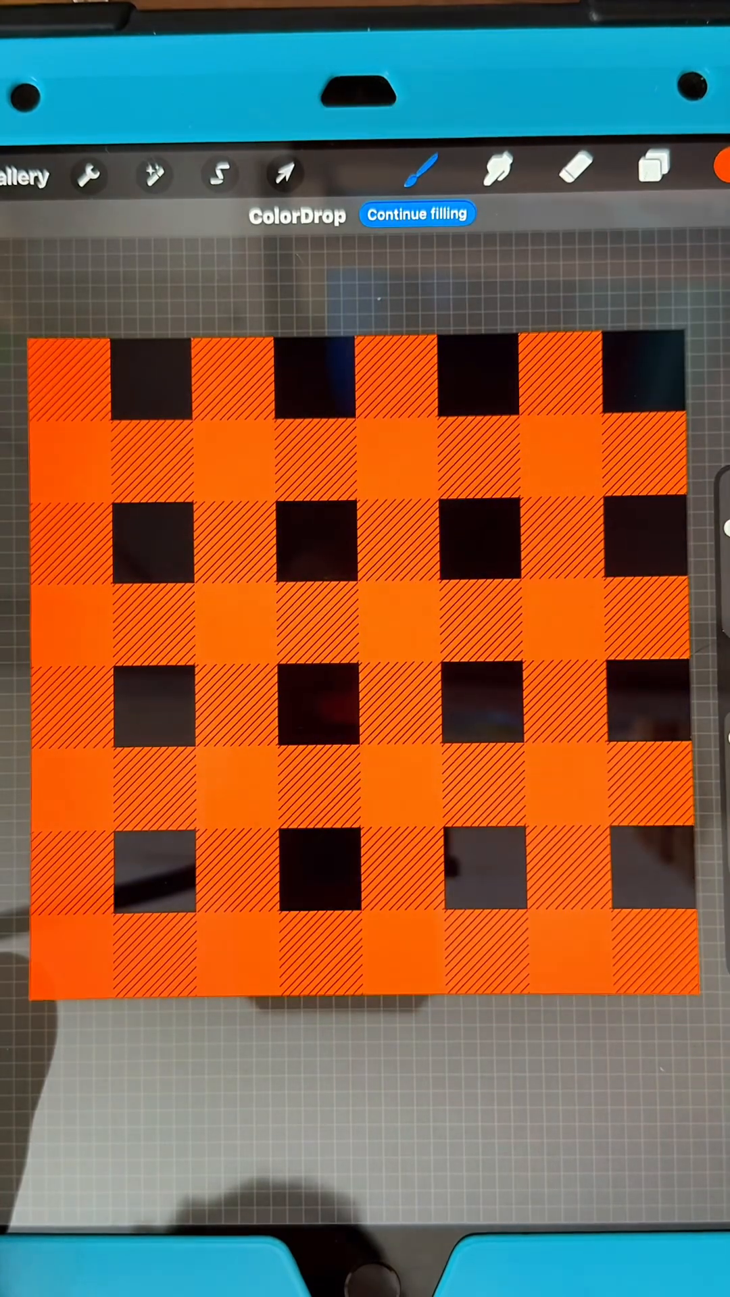
left_click(703, 171)
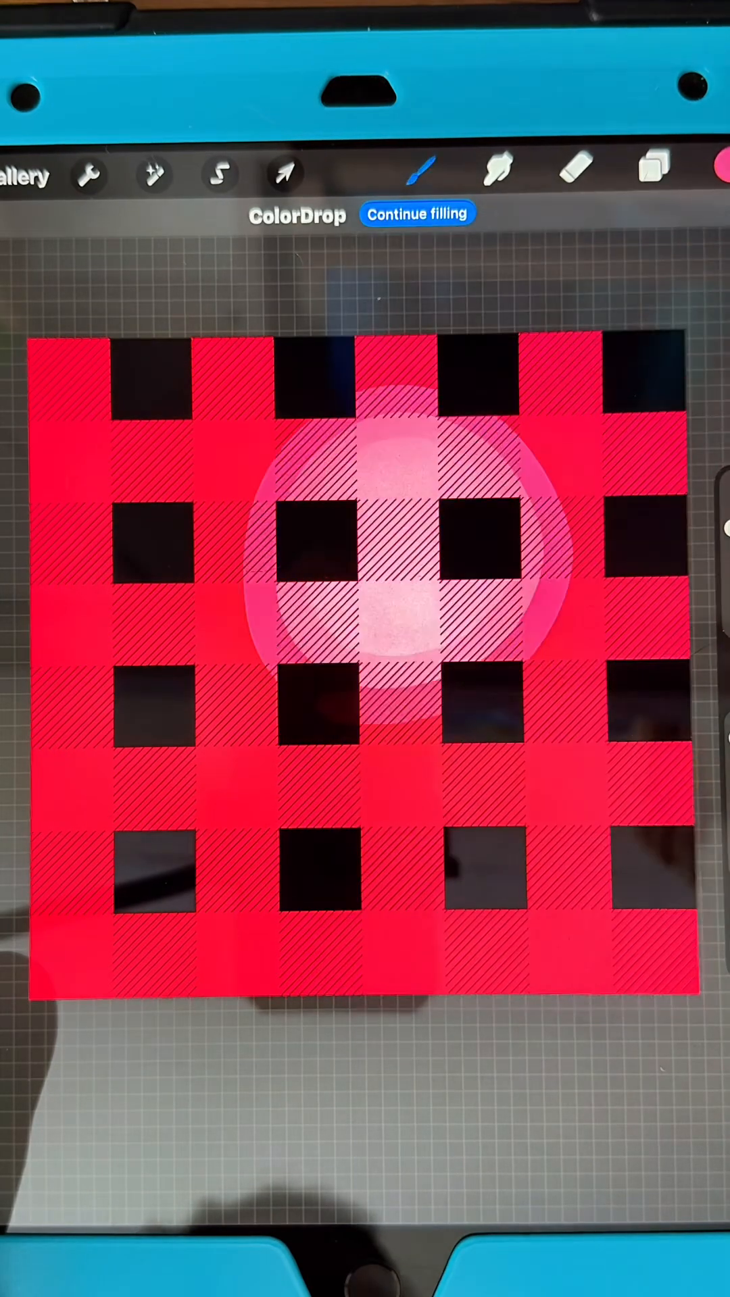
left_click(707, 171)
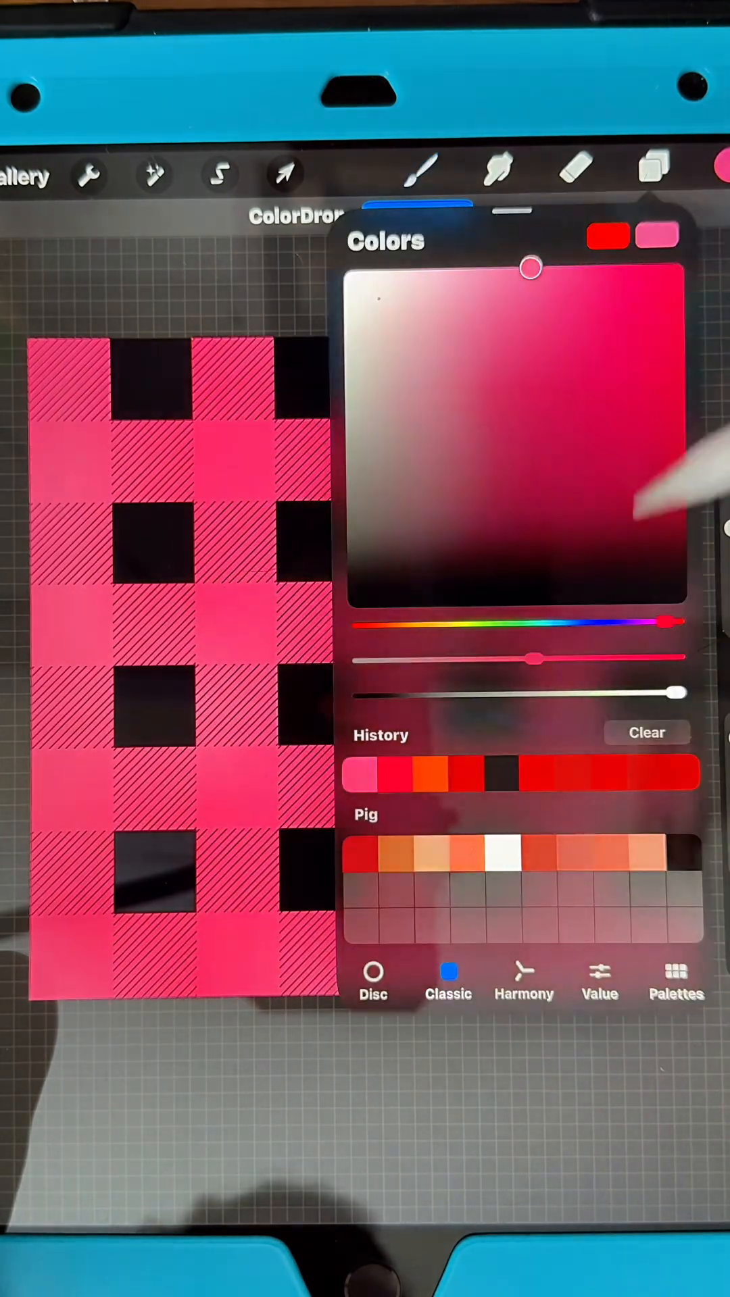
left_click_drag(670, 626, 405, 626)
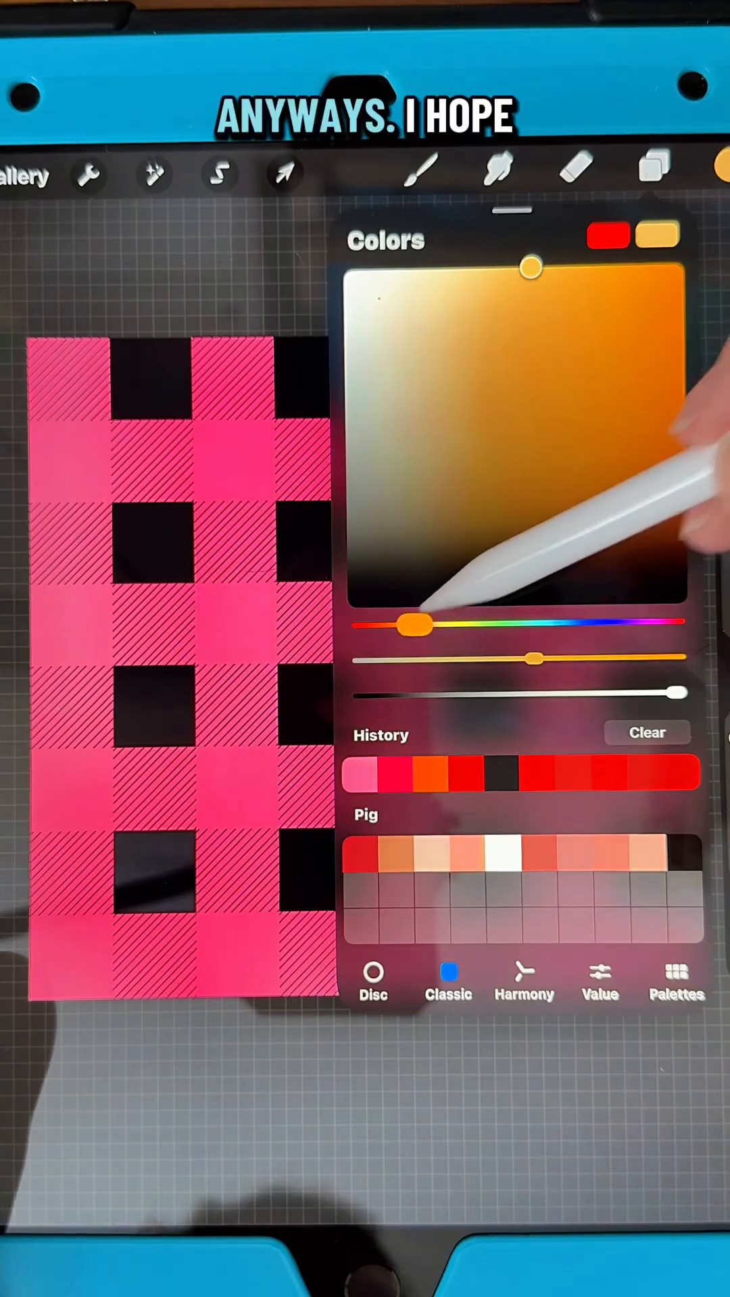